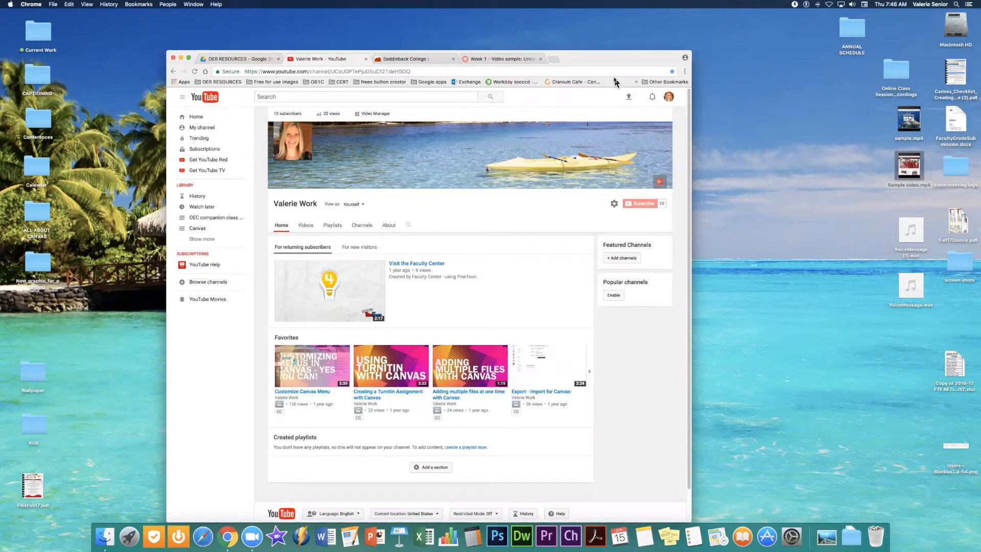
mouse_move(382, 157)
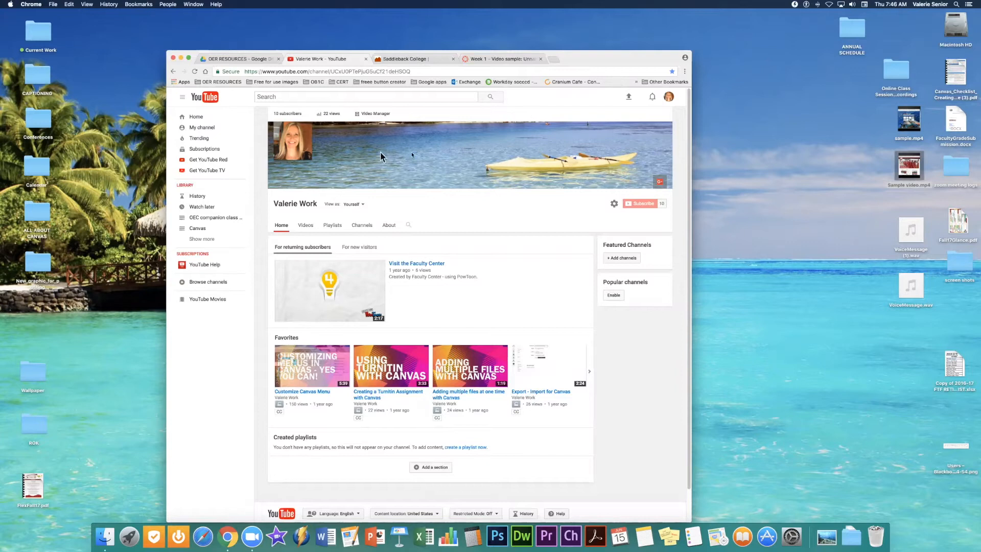
mouse_move(323, 242)
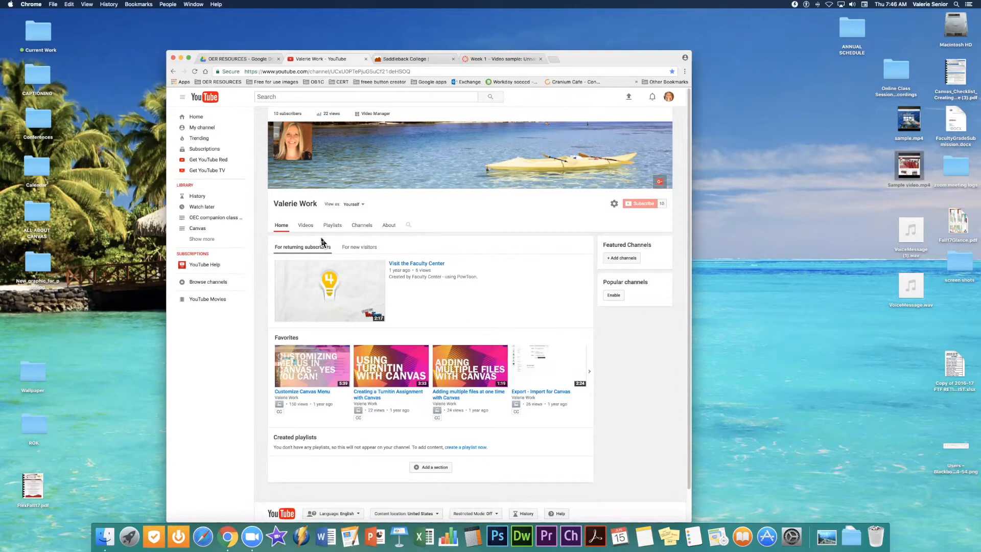
mouse_move(376, 116)
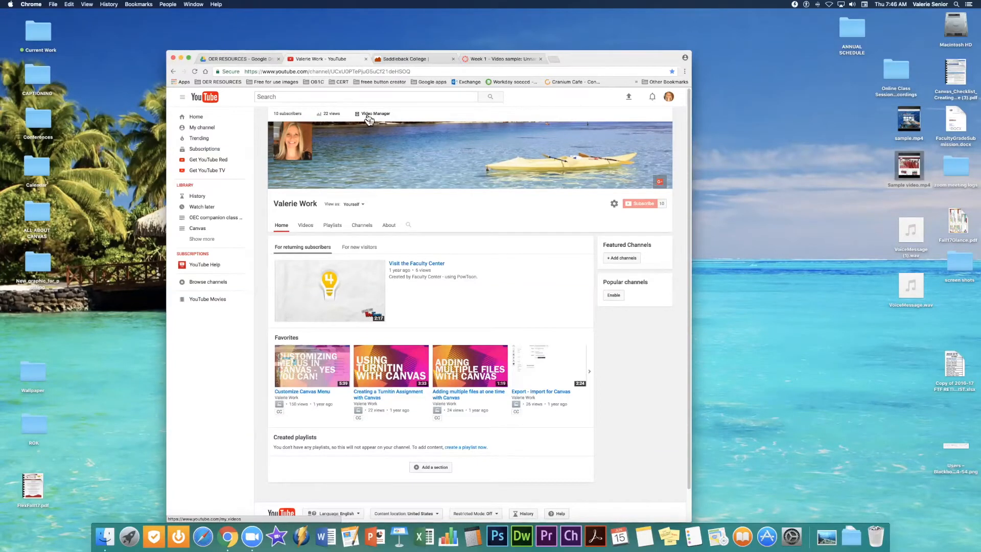
mouse_move(196, 116)
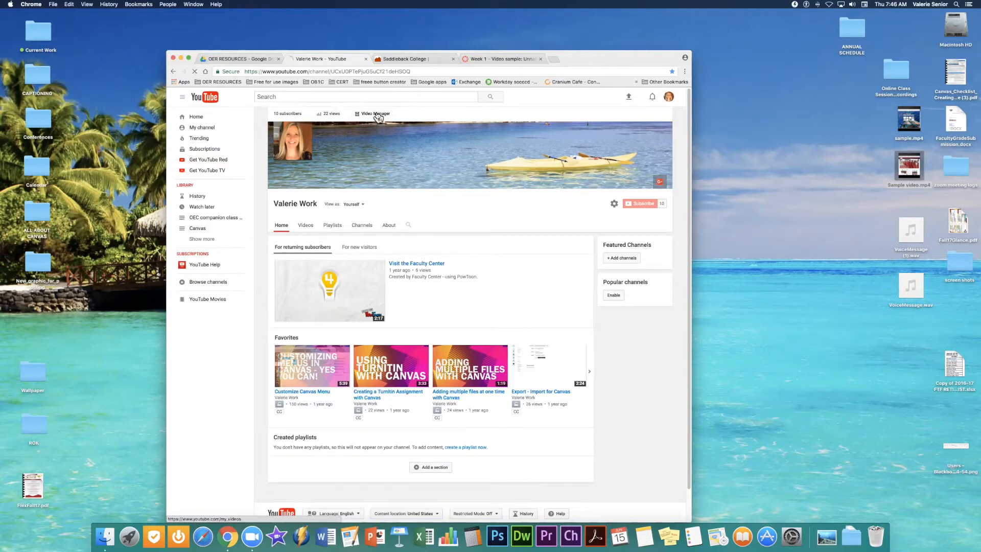
Open Video Manager to list the channel's 54 uploaded videos
click(375, 113)
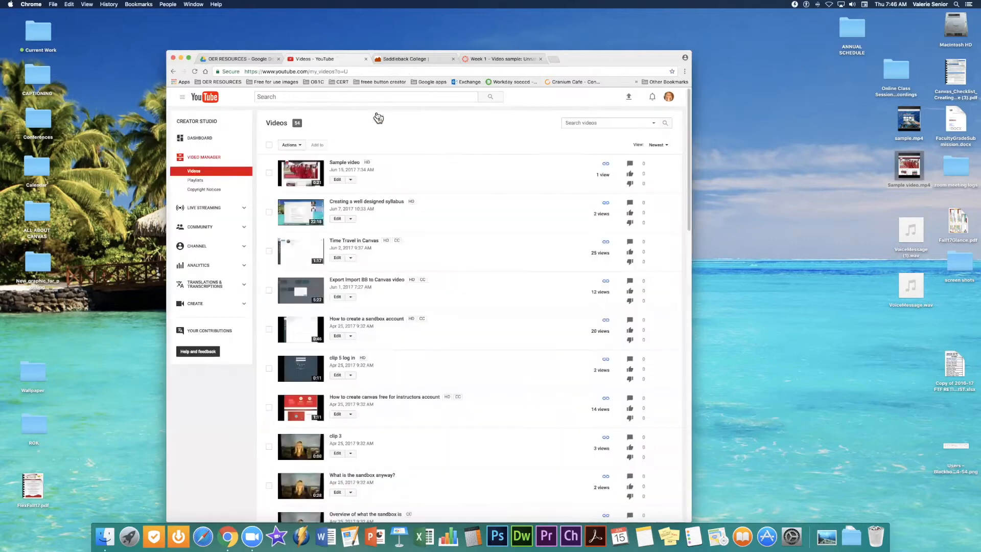
mouse_move(340, 229)
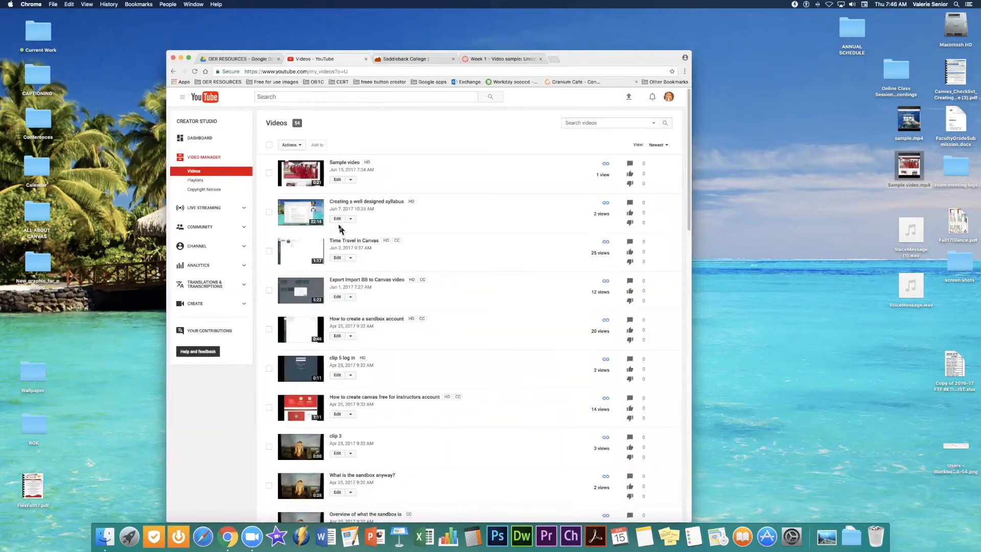
mouse_move(300, 212)
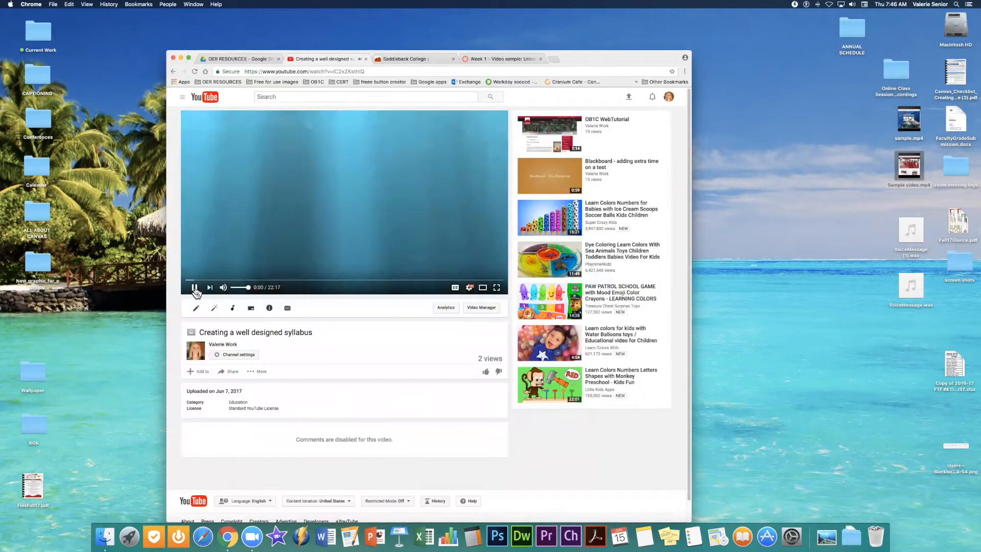
Play the syllabus video and turn on its closed captions
click(194, 288)
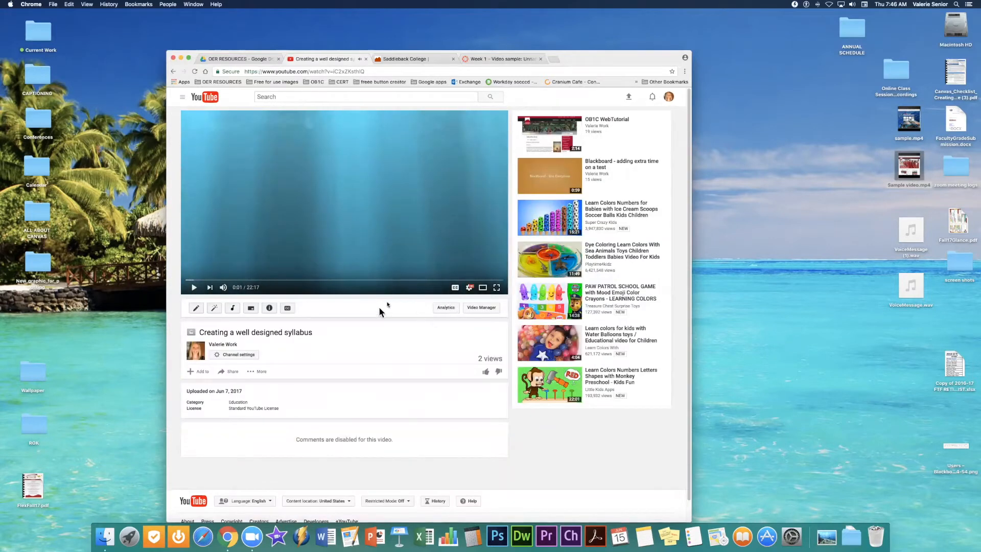
mouse_move(455, 287)
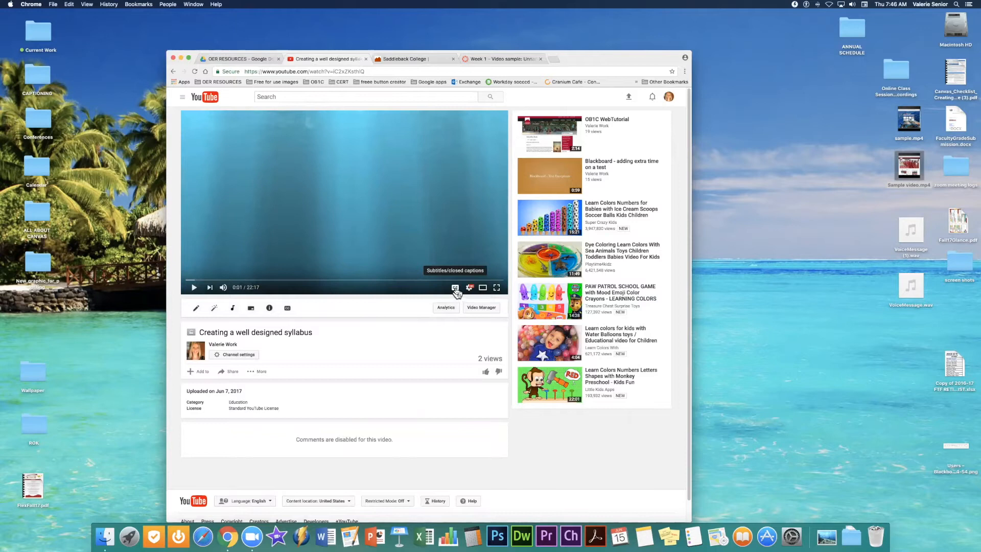
click(455, 287)
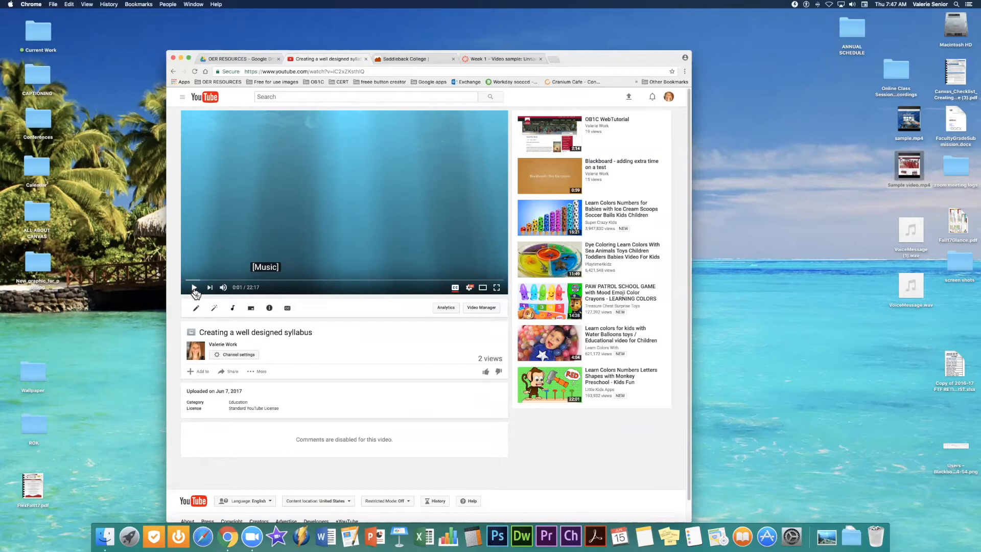
mouse_move(455, 287)
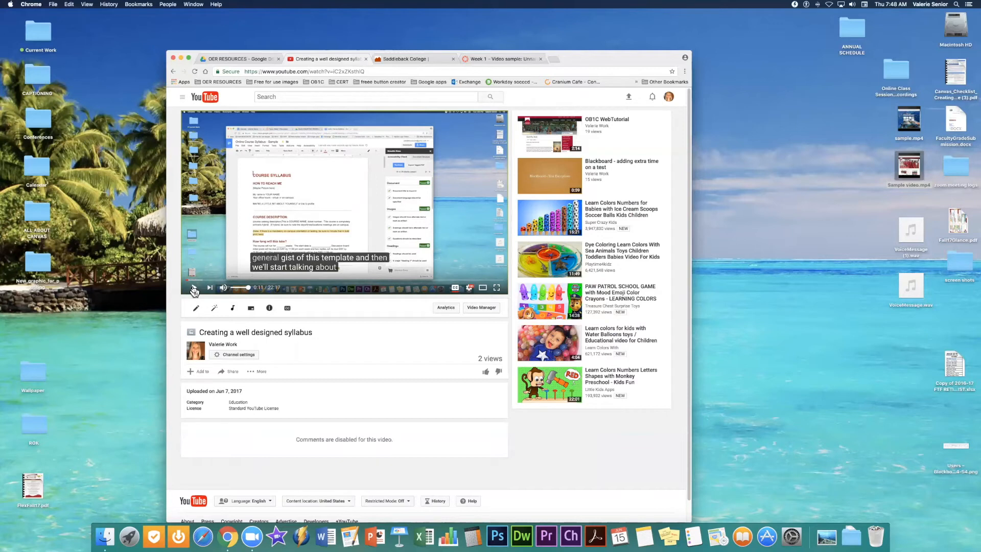
Pause the video at 0:11 and open its Subtitles/CC manager
click(194, 287)
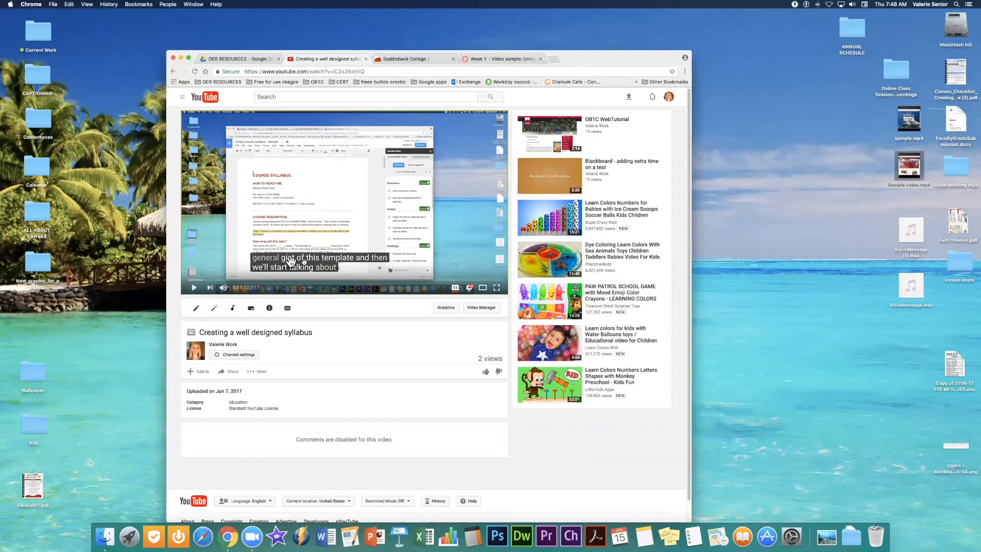
mouse_move(349, 268)
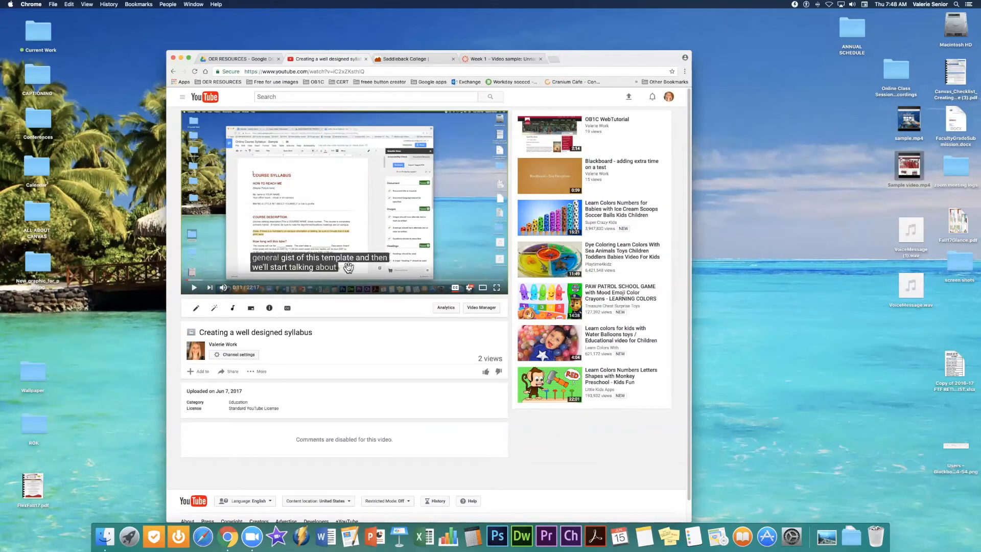
mouse_move(287, 308)
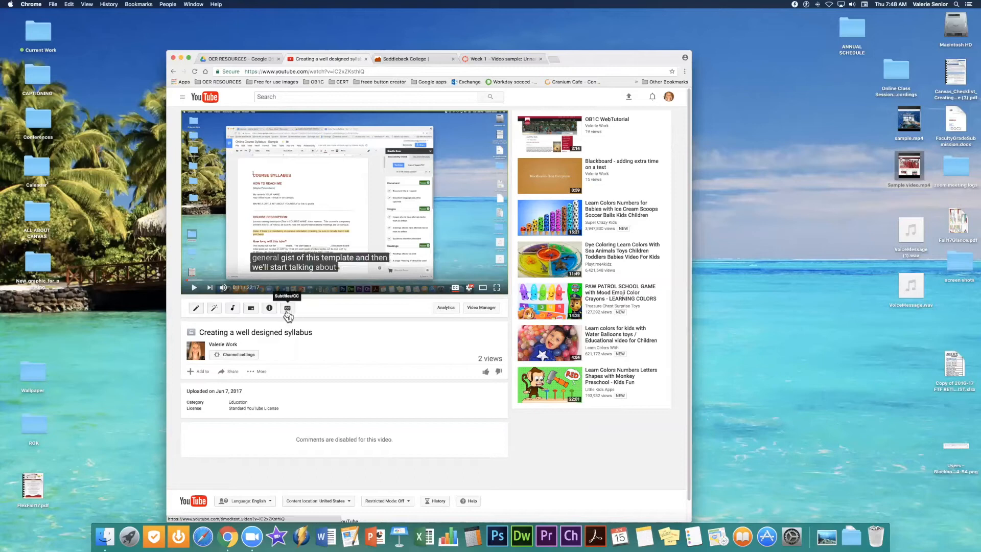
mouse_move(273, 300)
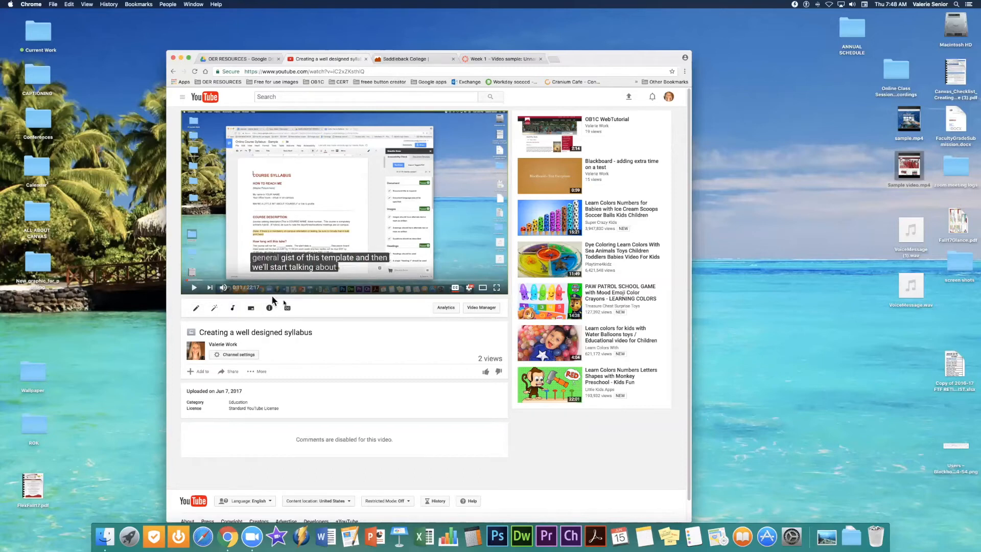
click(287, 308)
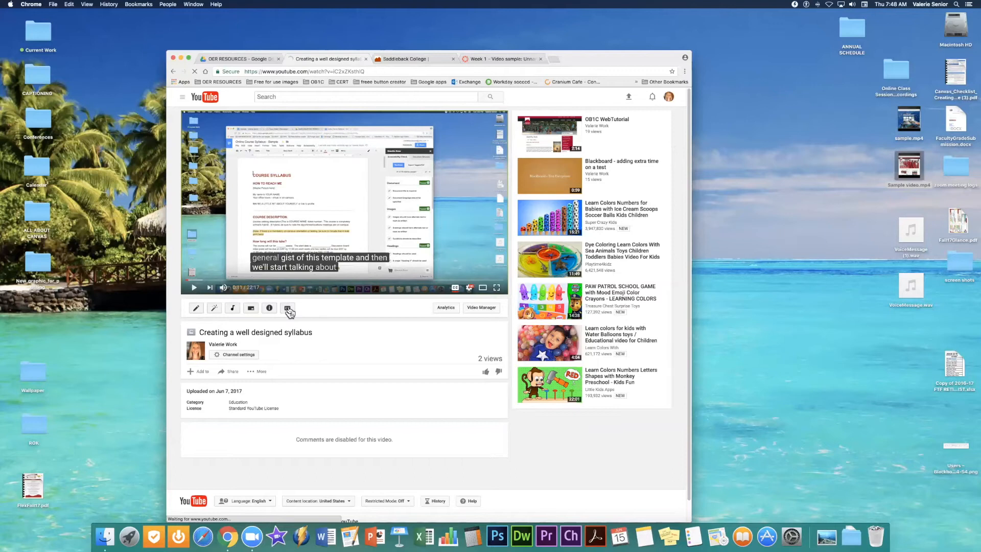
Open the published 'English (Automatic)' caption track on the Subtitles/CC tab
click(289, 307)
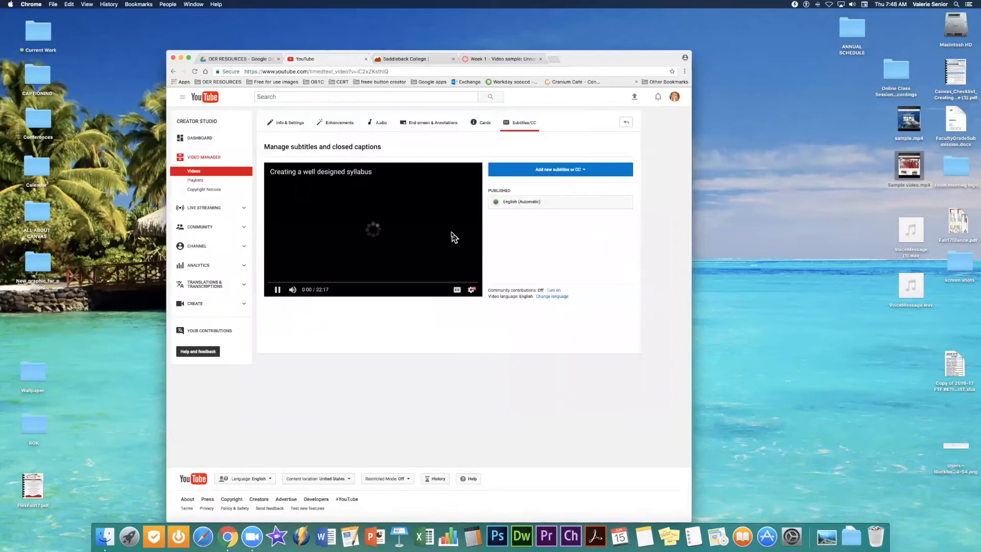
mouse_move(557, 202)
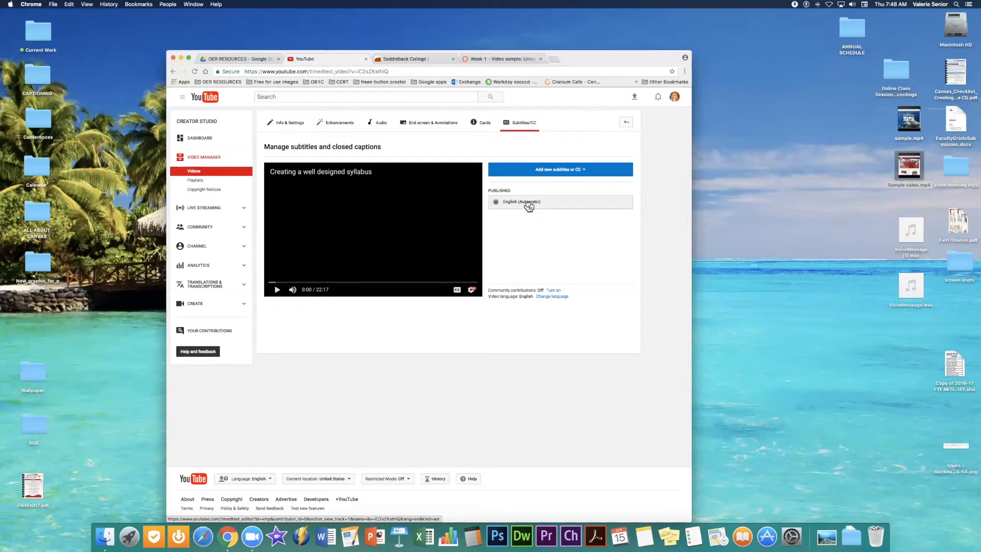
click(558, 169)
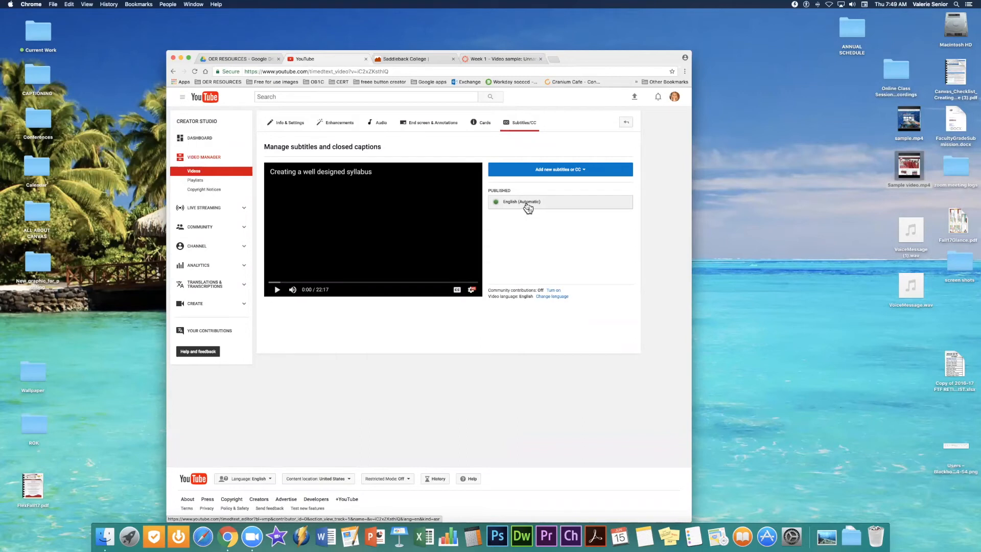
click(527, 202)
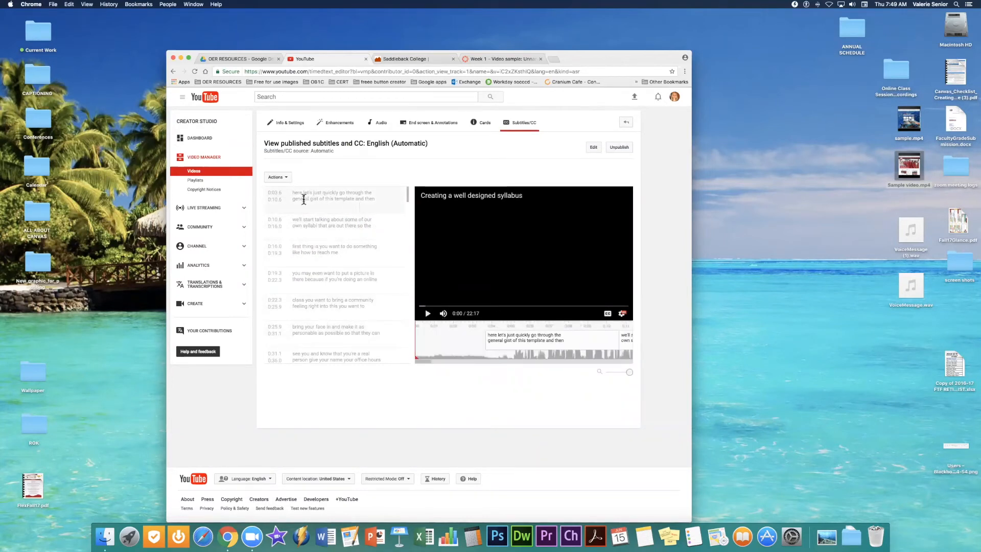
Switch the English (Automatic) captions into the transcribe-and-set-timings editor
click(591, 147)
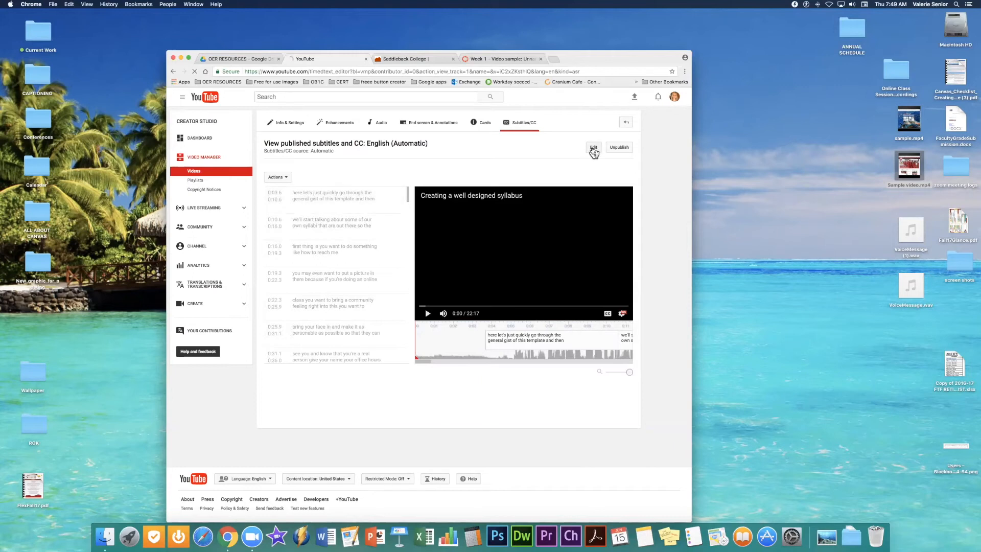
click(593, 148)
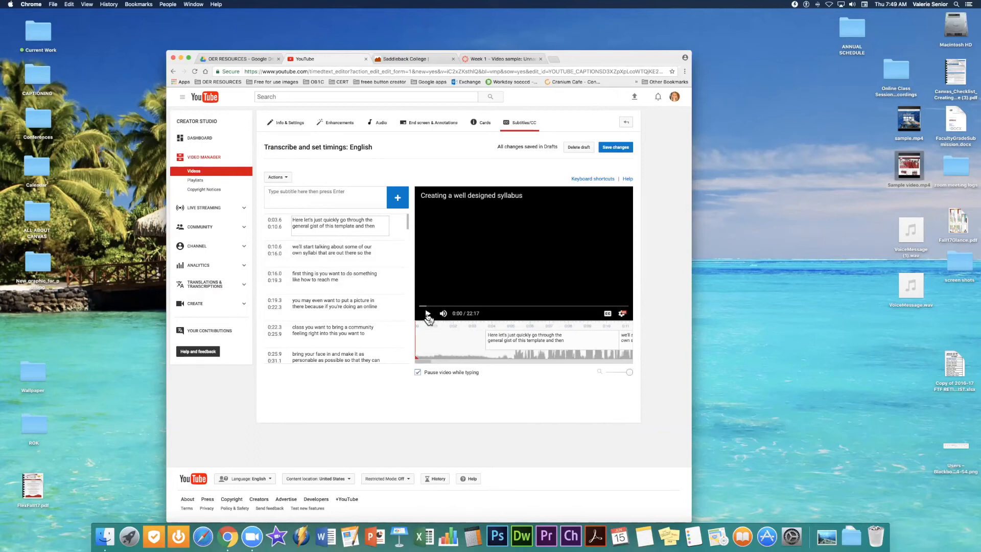
Play the editor preview to about 0:11 to review the caption lines
click(427, 313)
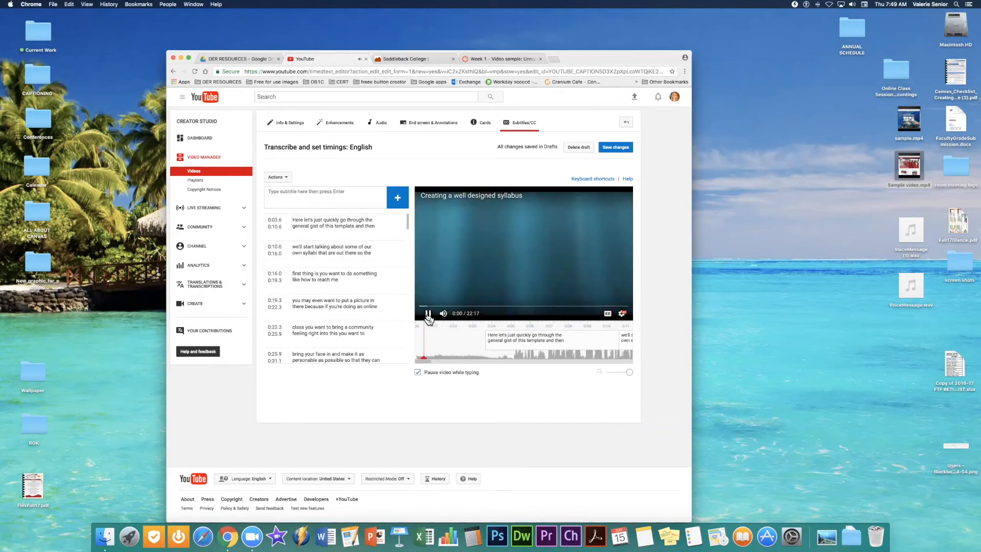
click(428, 313)
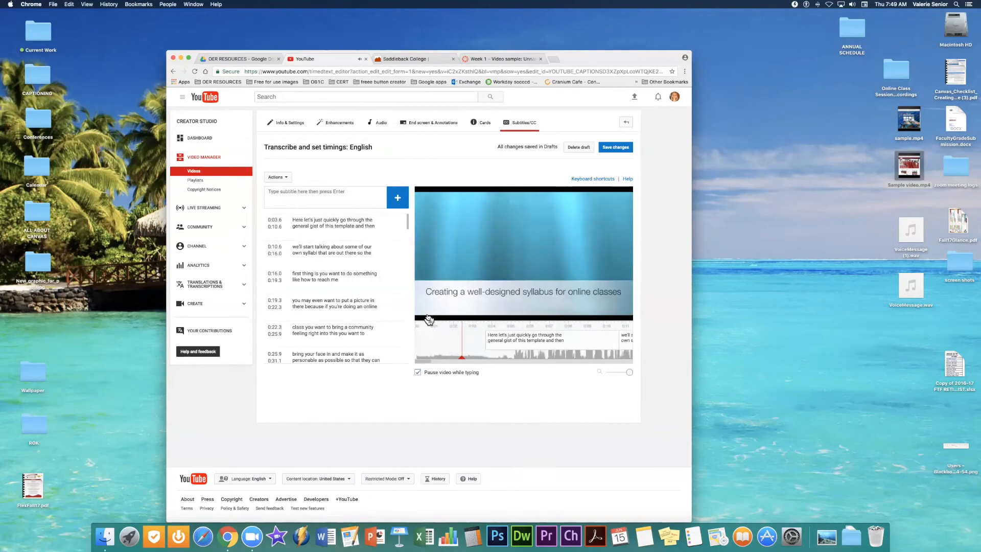
click(332, 223)
text(,)
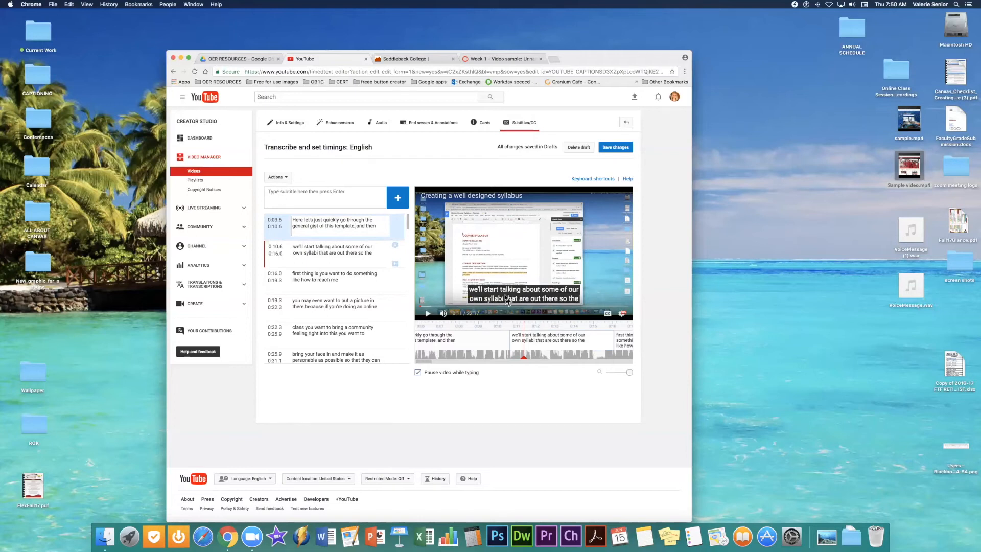
mouse_move(431, 321)
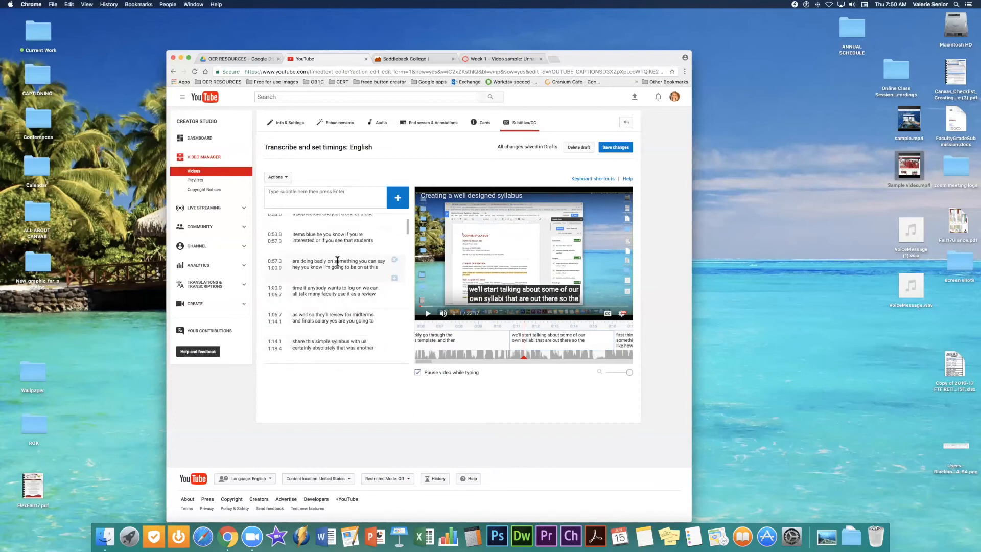
Change the 0:53 caption to 'items out of the blue - you know if you're' and replay
click(338, 264)
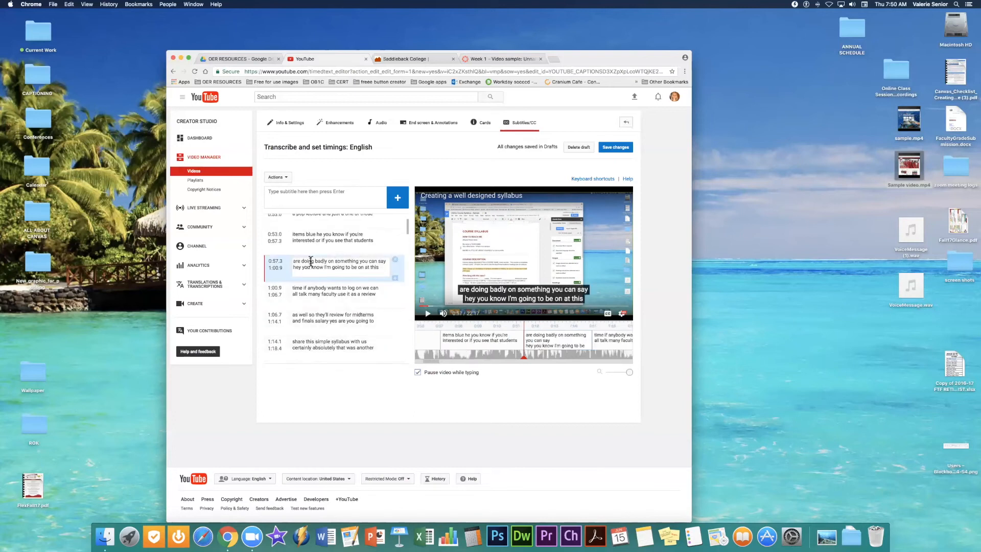
click(335, 237)
text(-)
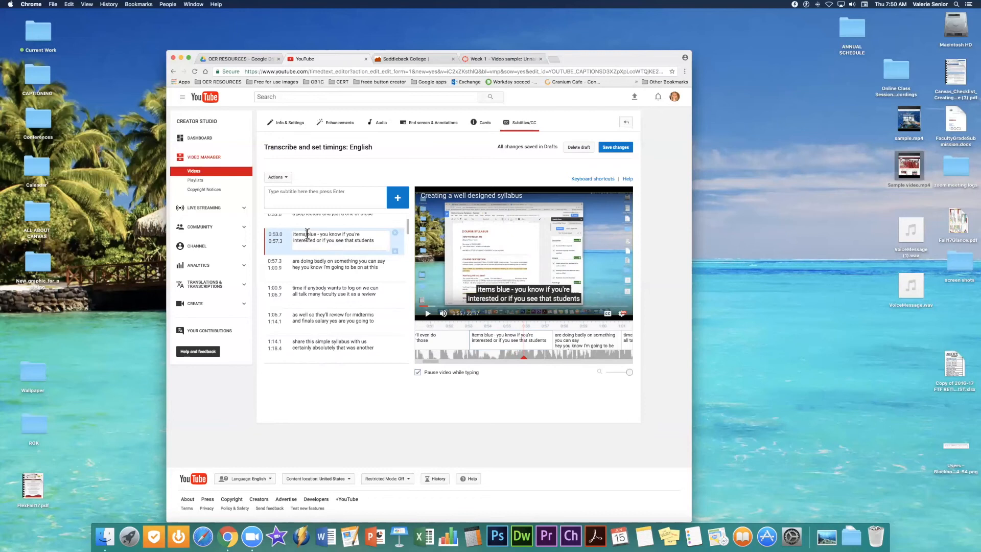
text(out of the)
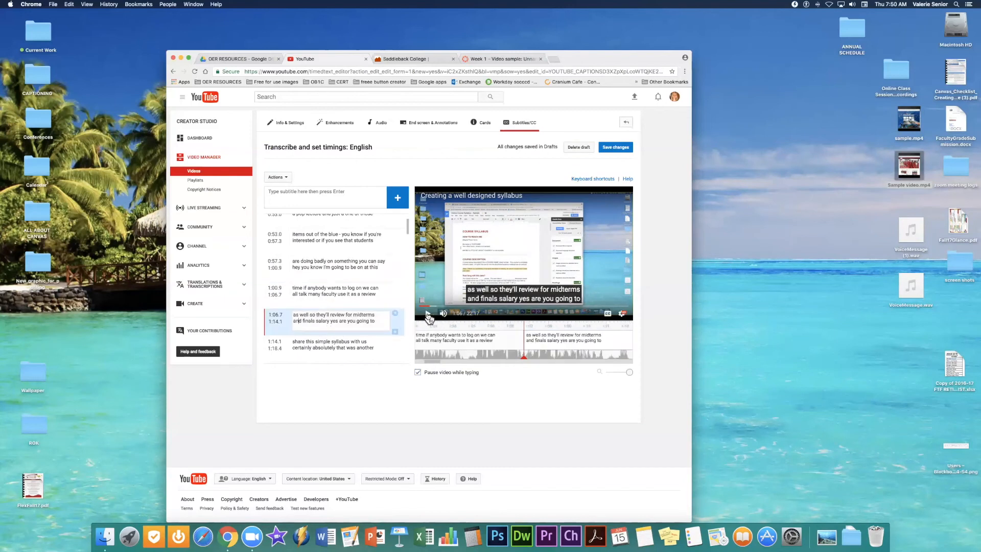
click(429, 313)
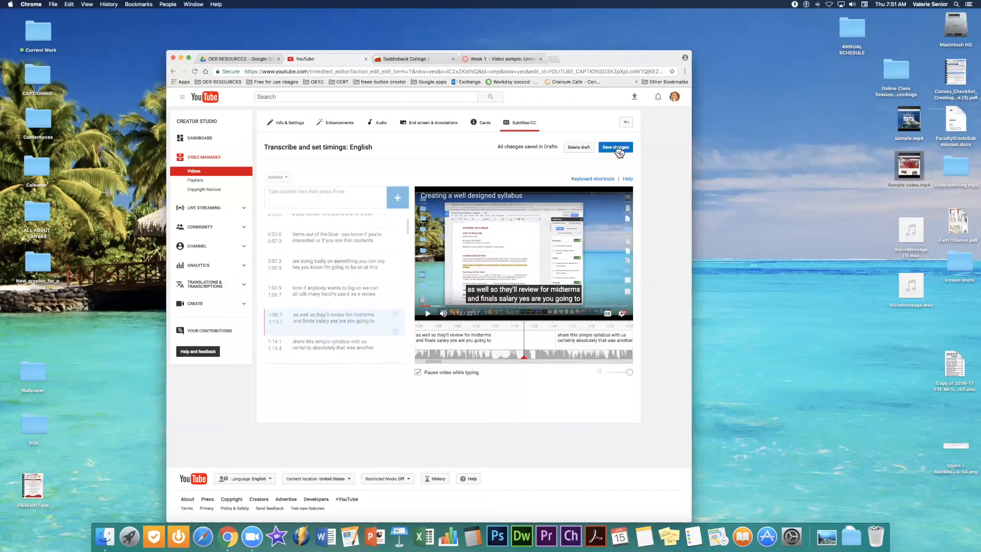
Save changes so the edited English captions get published
click(615, 147)
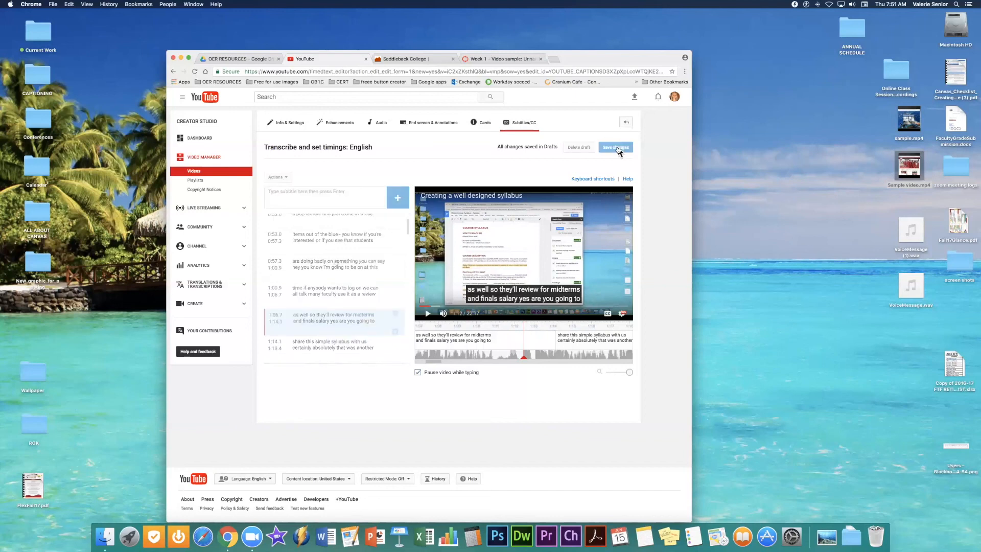
click(615, 147)
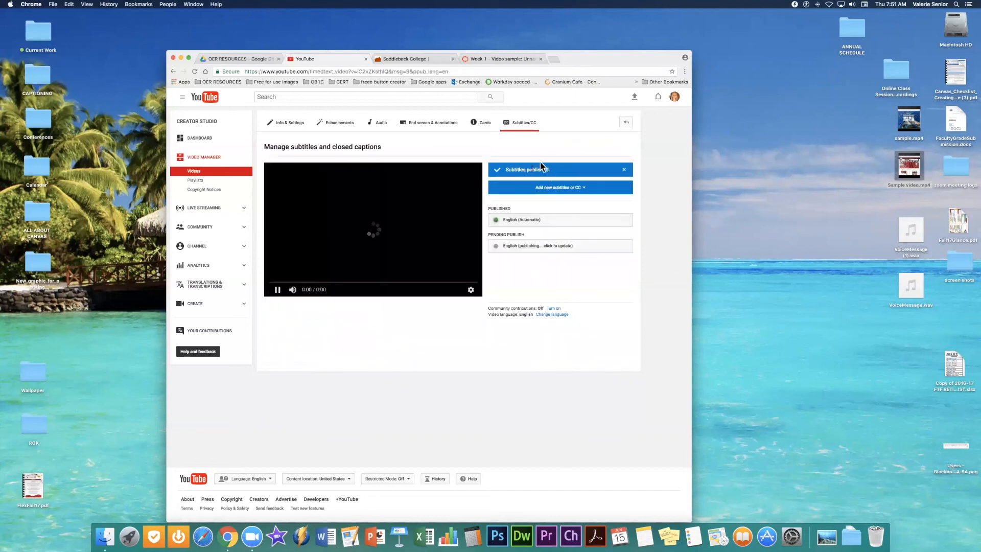
click(278, 289)
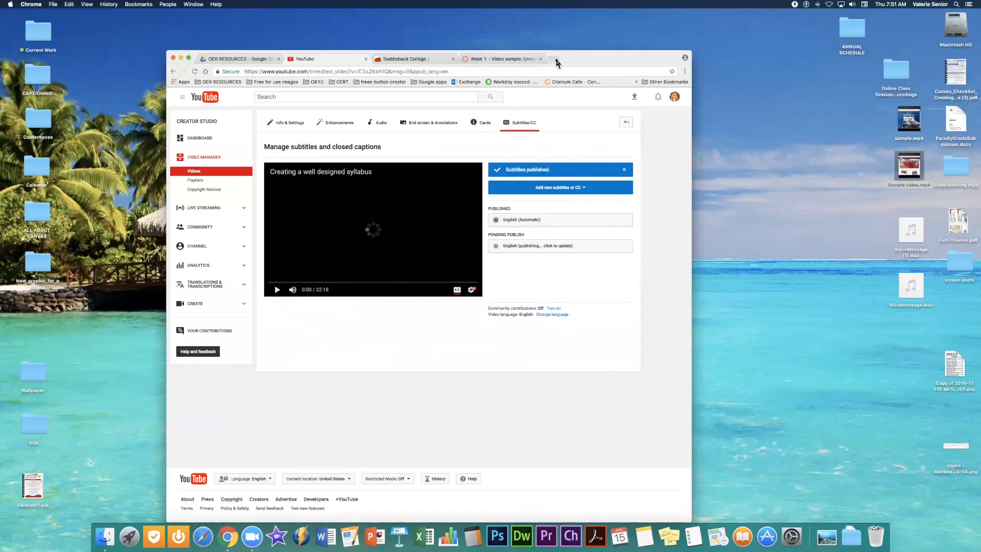
mouse_move(608, 27)
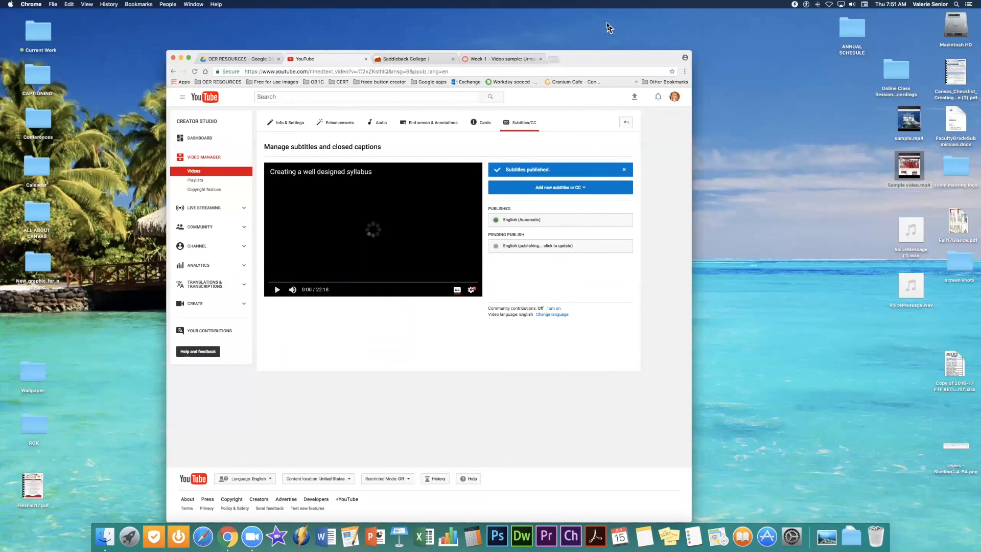
mouse_move(616, 89)
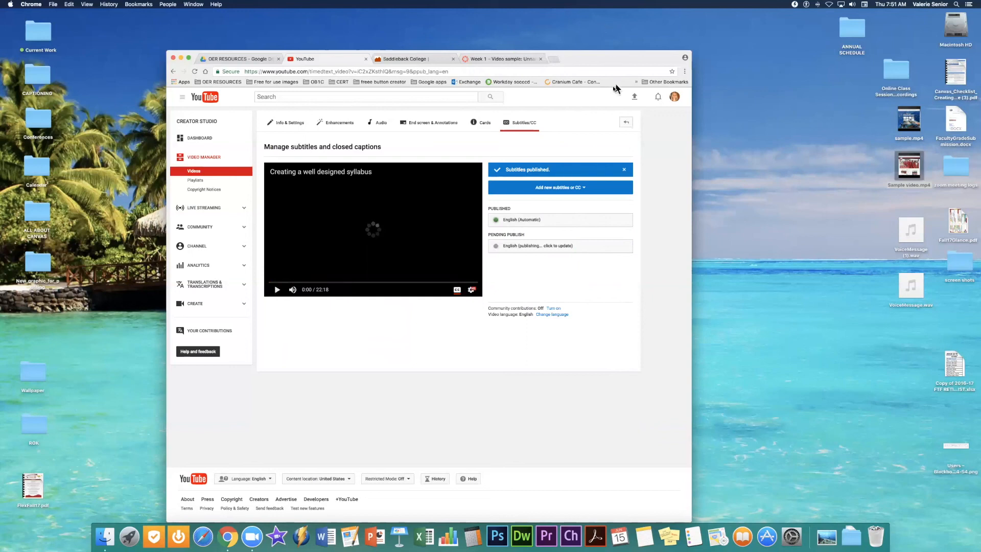
mouse_move(649, 44)
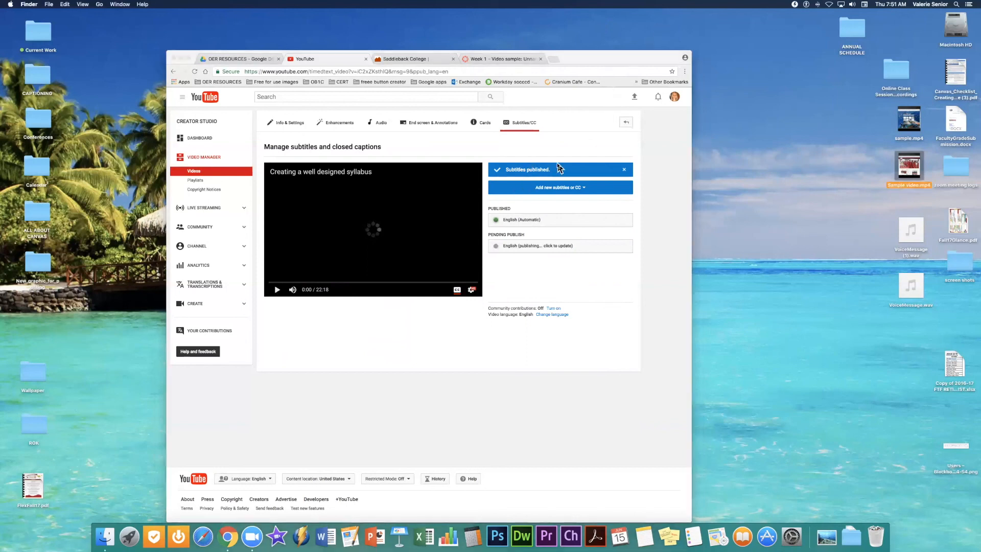
mouse_move(476, 250)
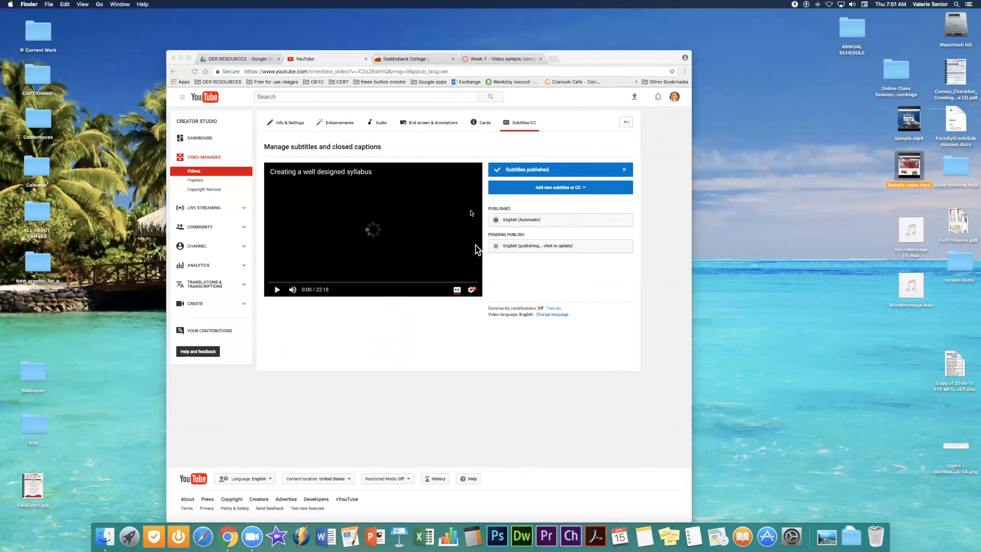